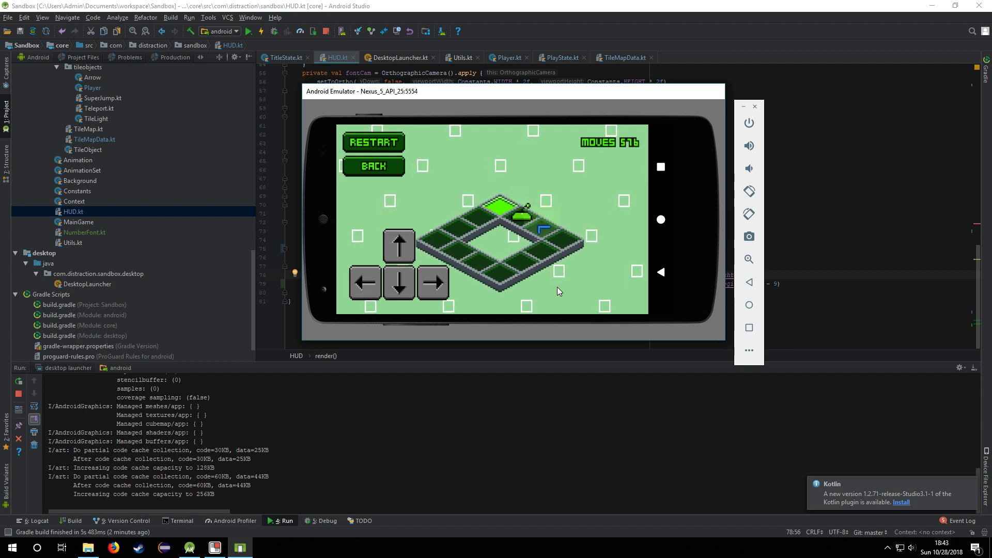
Walk the character around the square track using the on-screen arrow buttons while the move counter climbs
left_click(399, 283)
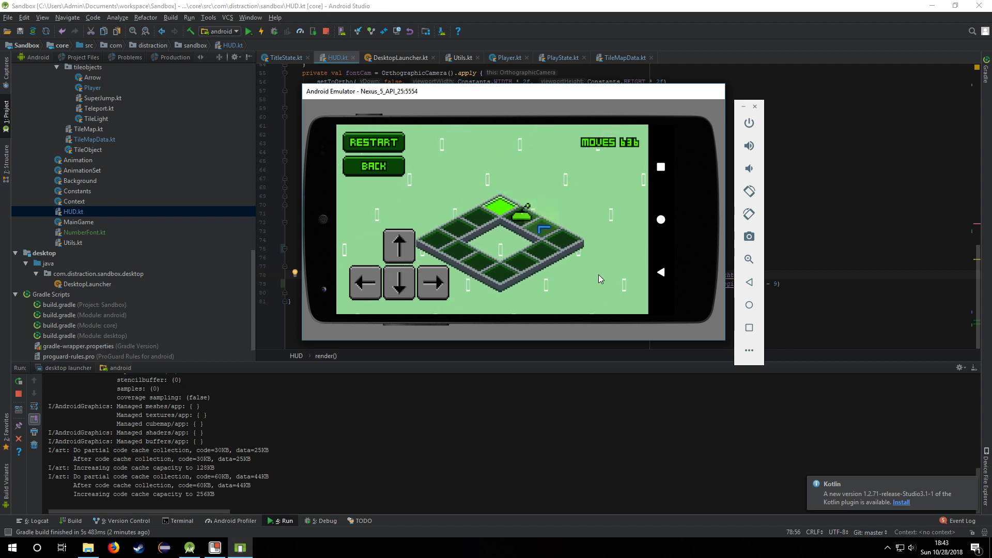
left_click(399, 283)
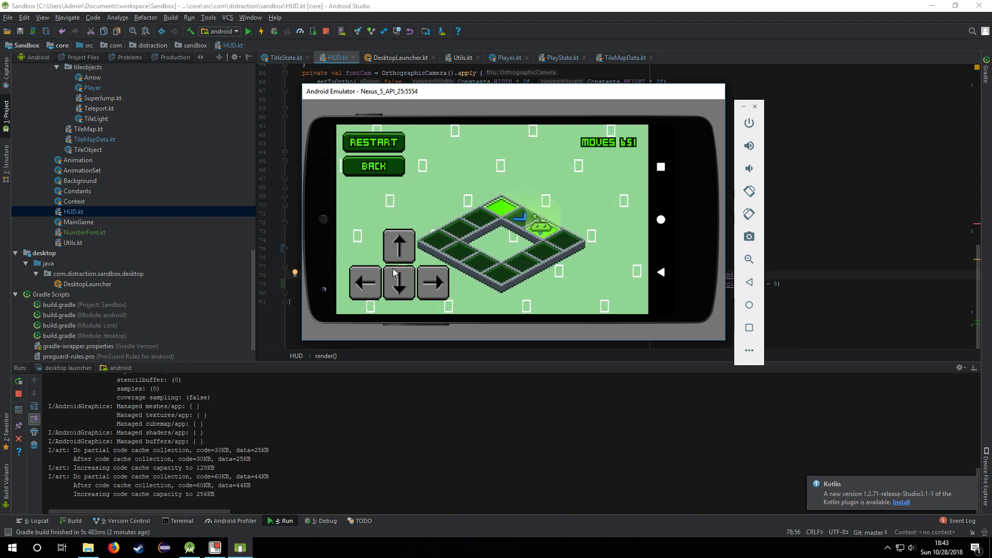
left_click(433, 282)
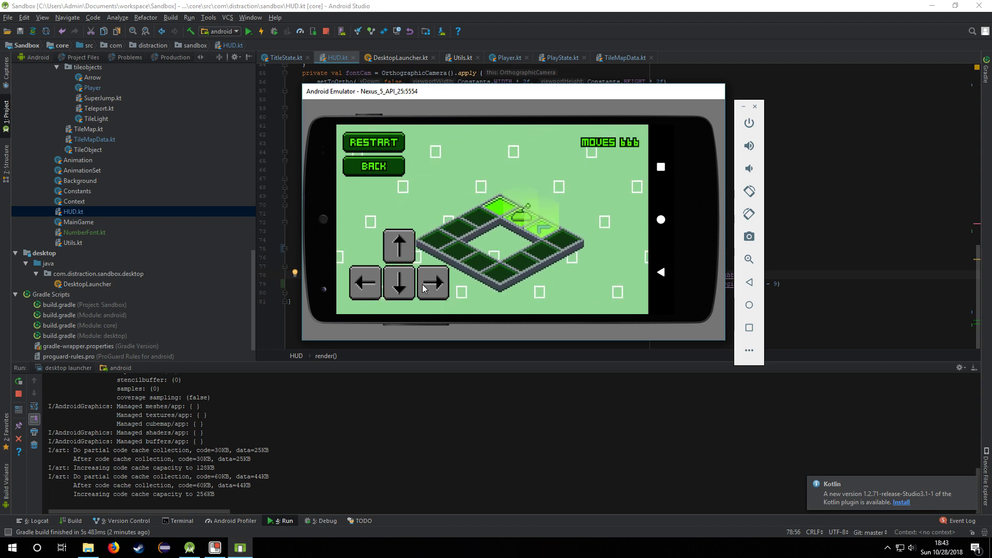
left_click(433, 284)
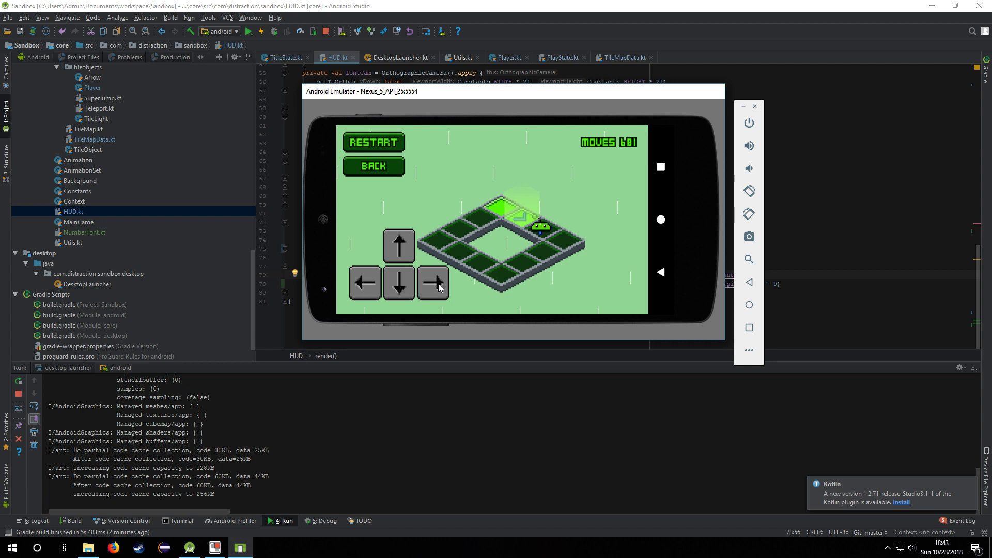
left_click(433, 284)
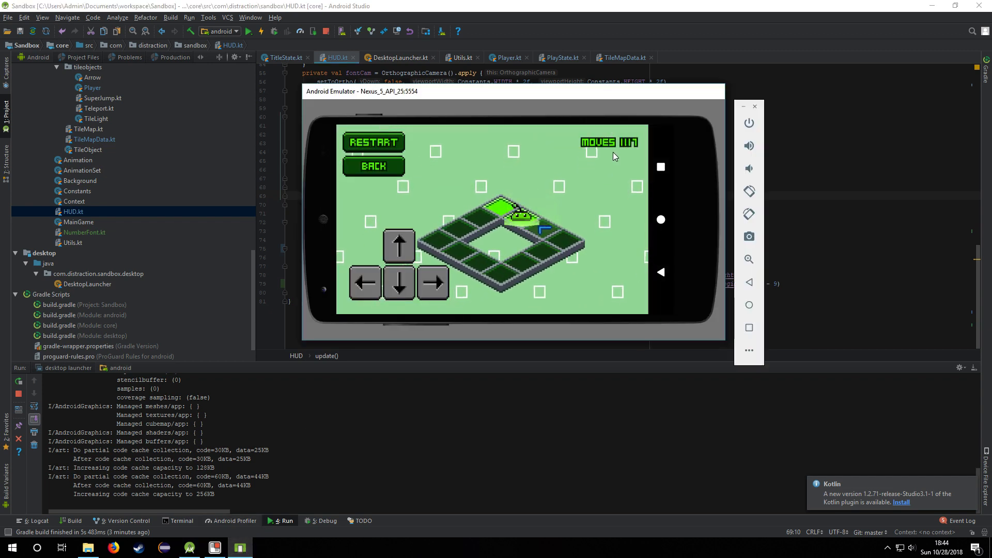
Switch to GDX Texture Packer and view the sandboxpack atlas of arrows, MOVES label and digits
left_click(215, 547)
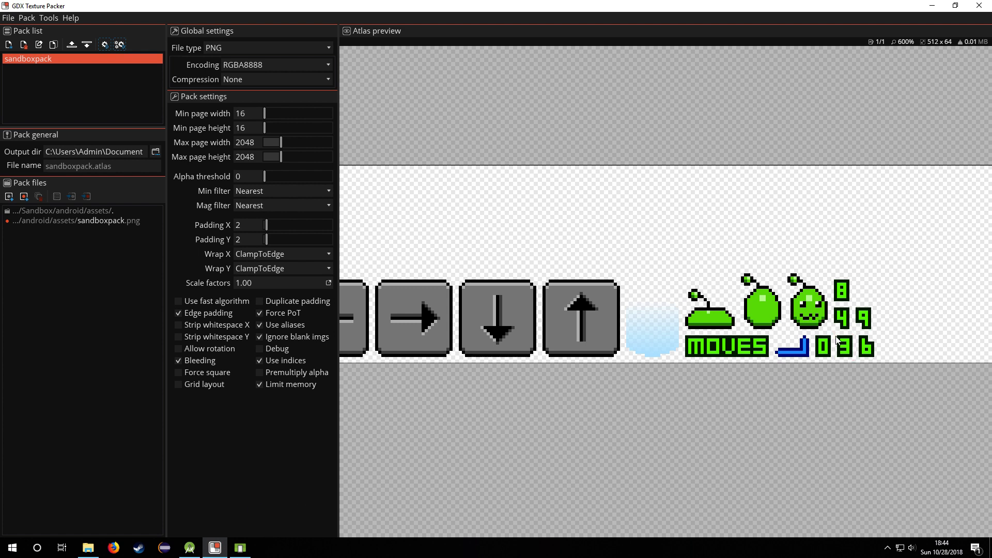
mouse_move(225, 527)
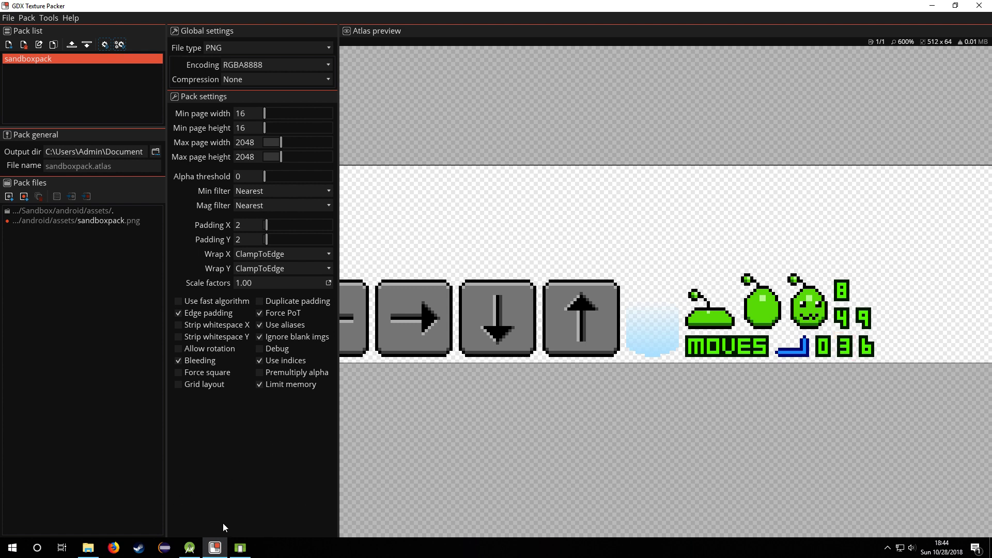
left_click(239, 548)
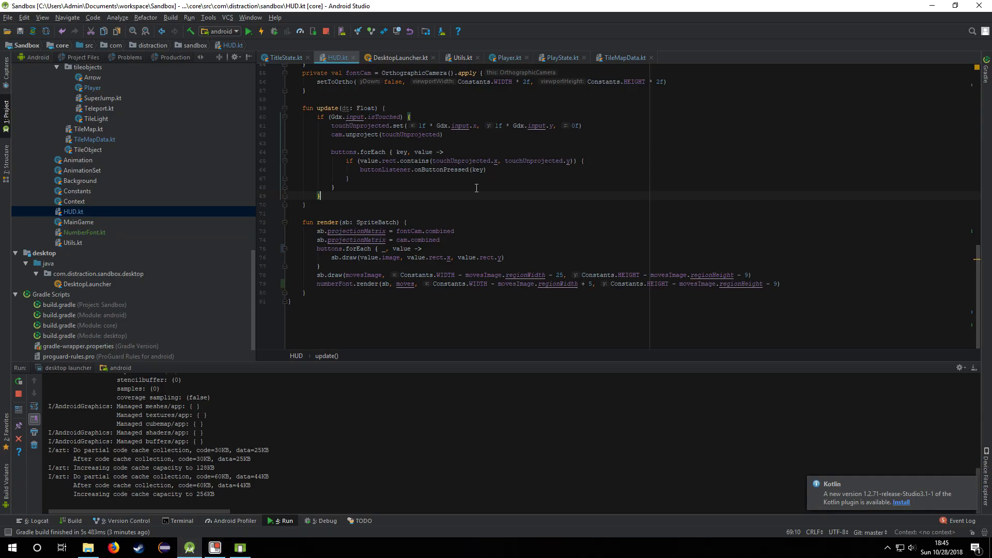
Relaunch the android run configuration so the game restarts at zero moves
left_click(622, 57)
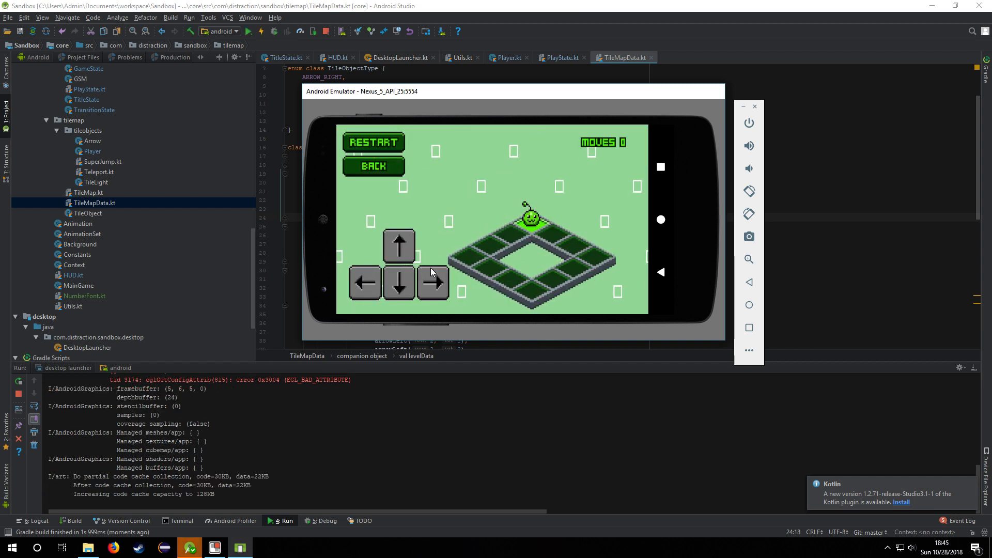
Finish the square level, step onto the T-shaped level, then open levelselecttest.pdn from android/assets
left_click(399, 246)
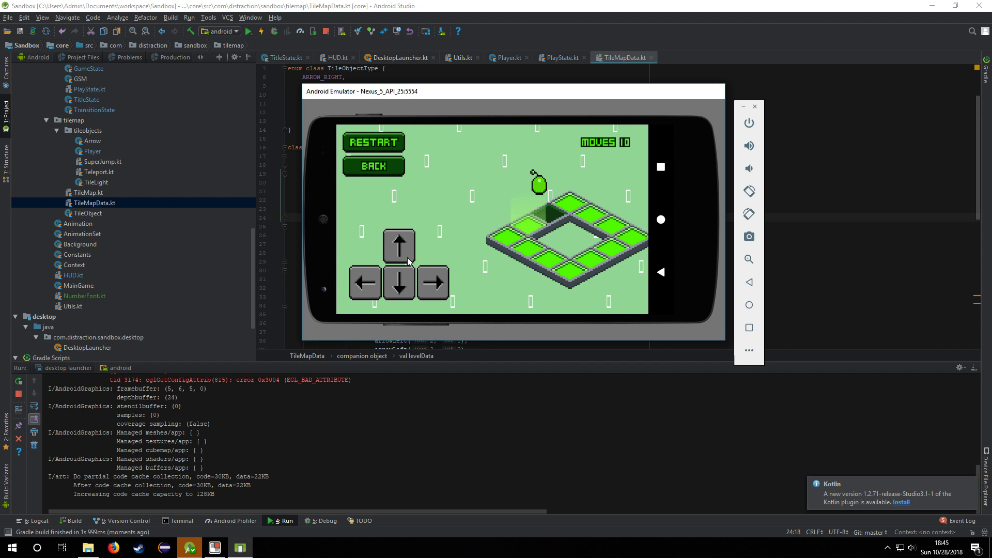
left_click(399, 283)
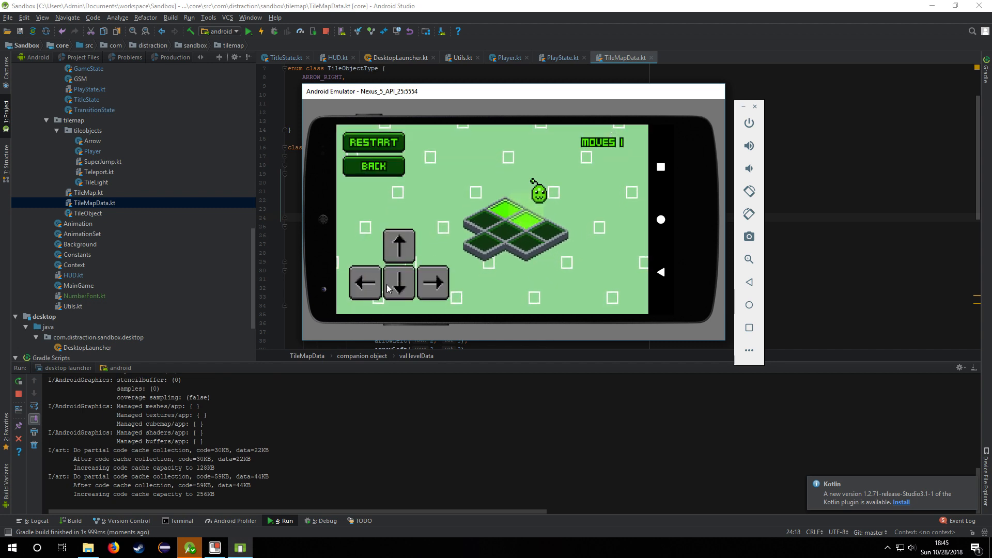
left_click(399, 246)
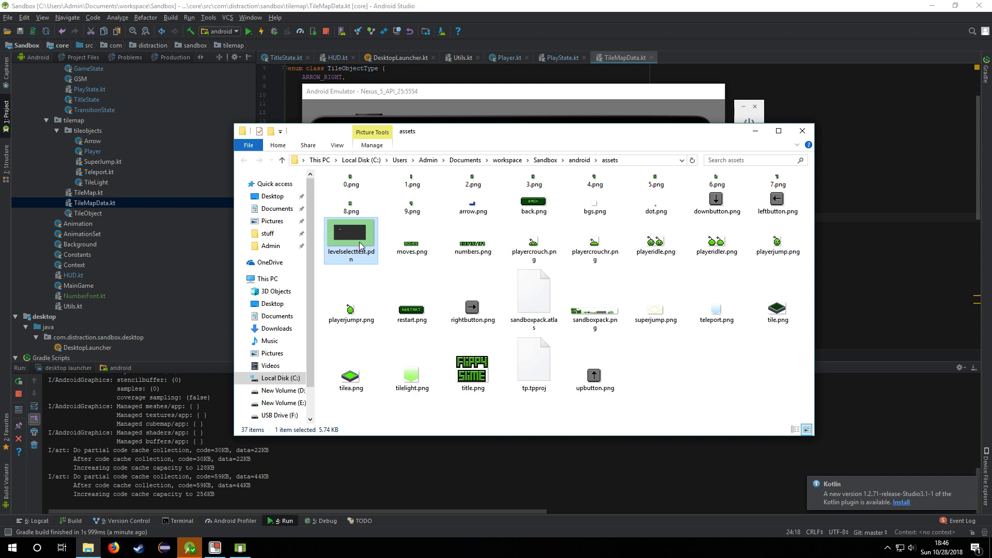
double_click(351, 233)
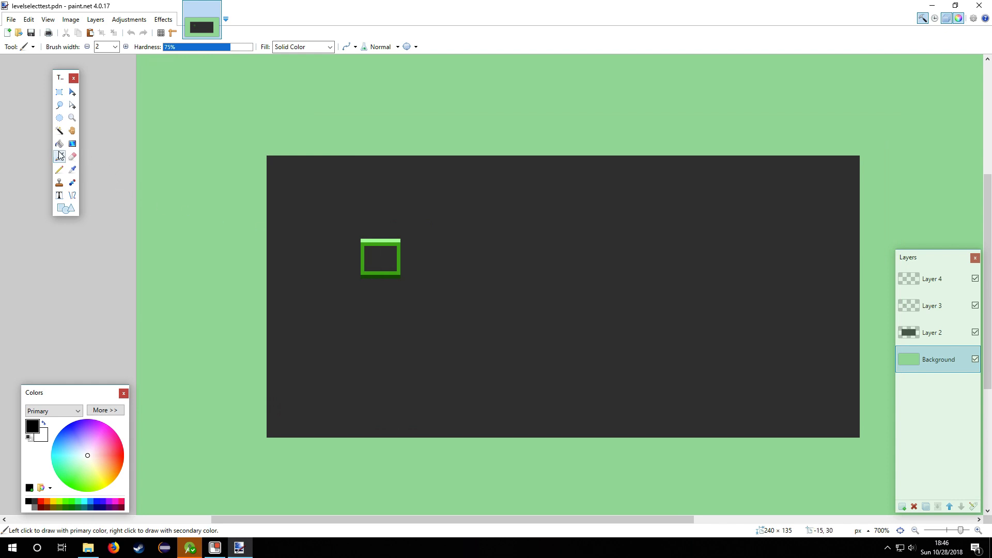
Copy the green level box with Rectangle Select and drag copies into a row of four boxes
left_click(58, 156)
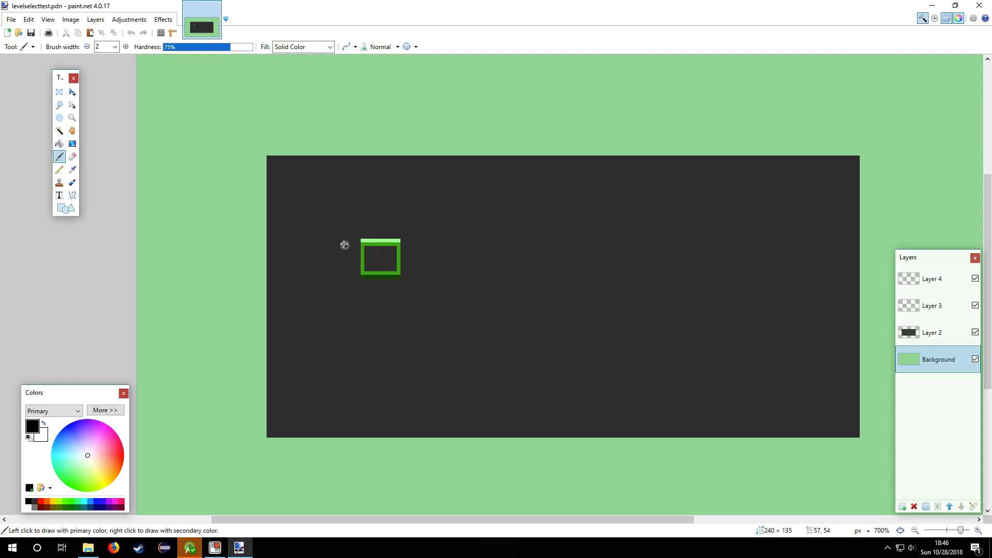
left_click(57, 92)
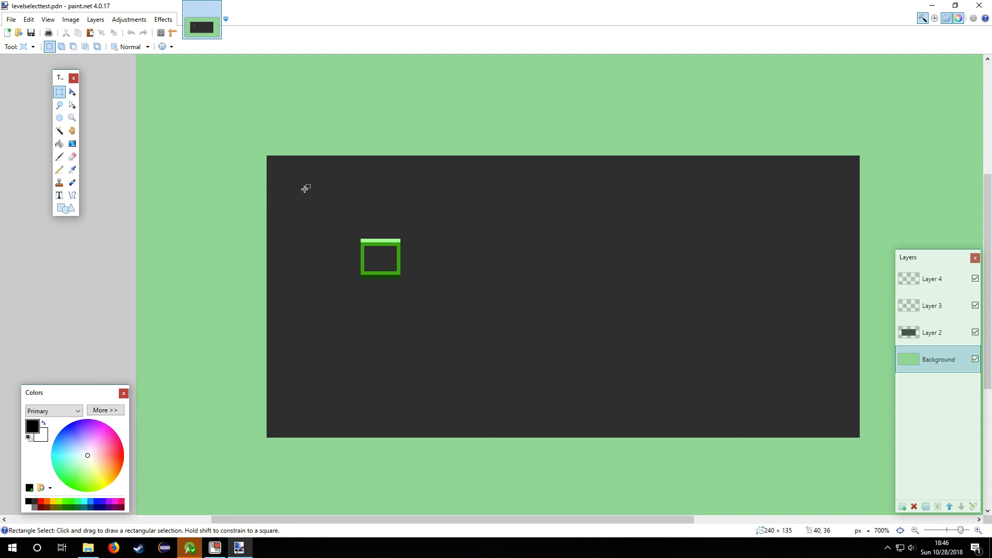
mouse_move(752, 275)
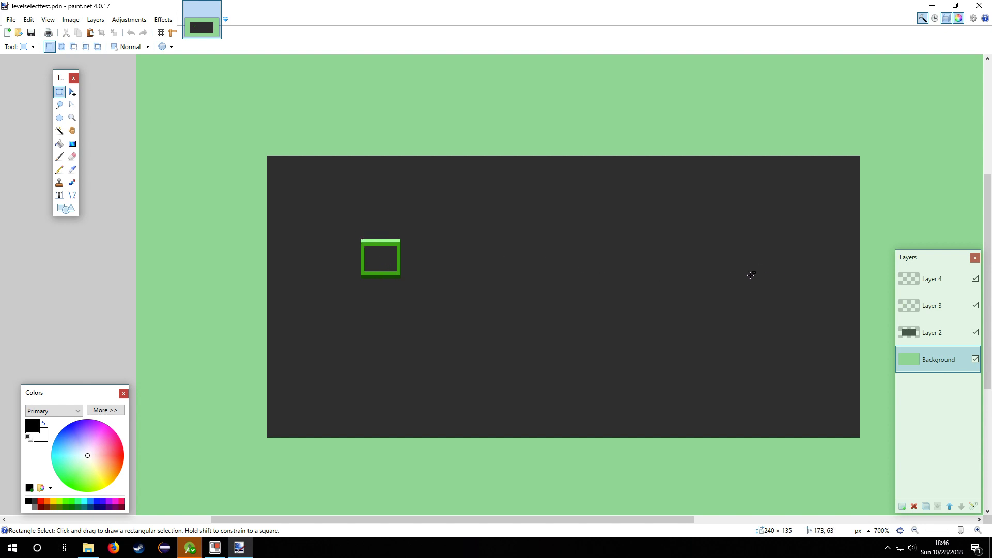
left_click(215, 548)
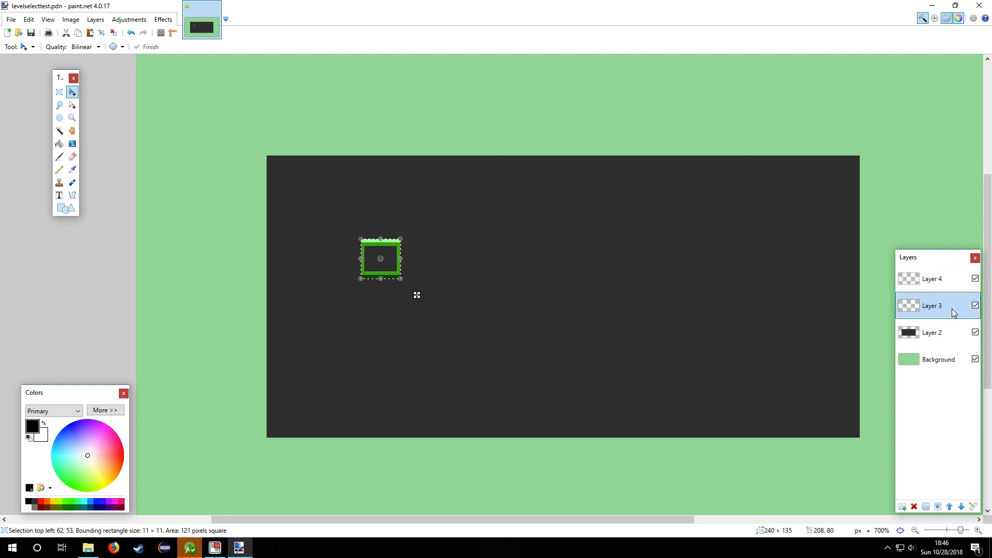
left_click_drag(381, 259, 433, 256)
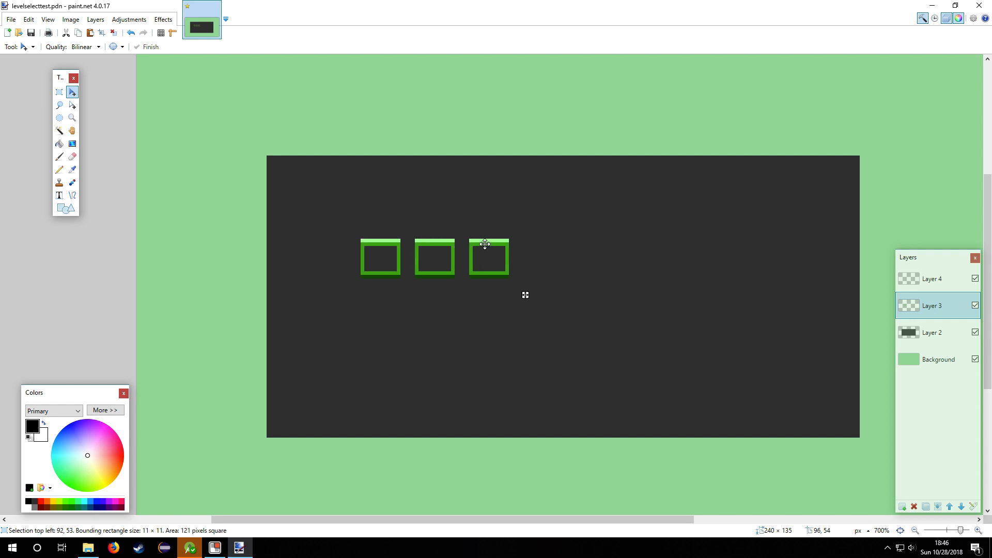
left_click_drag(487, 257, 543, 258)
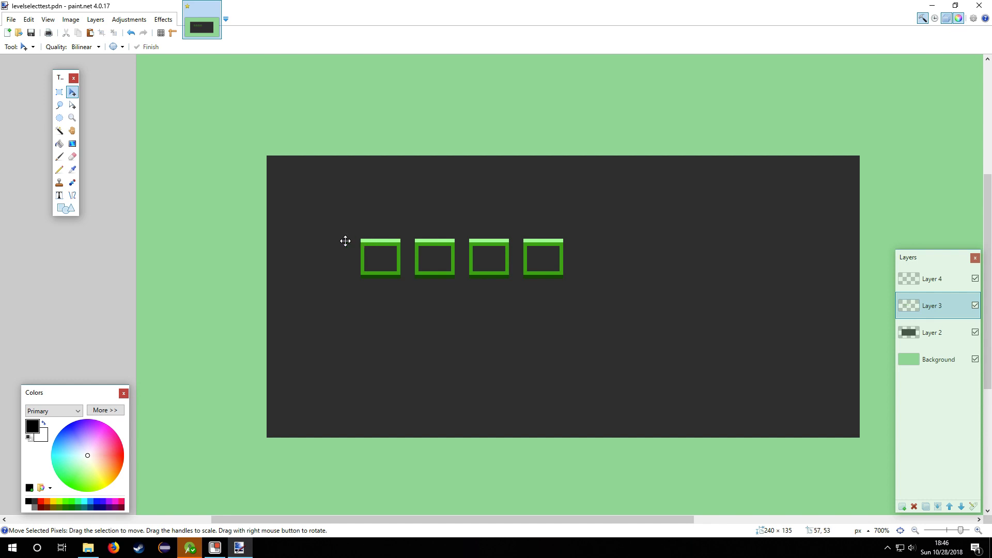
left_click(58, 92)
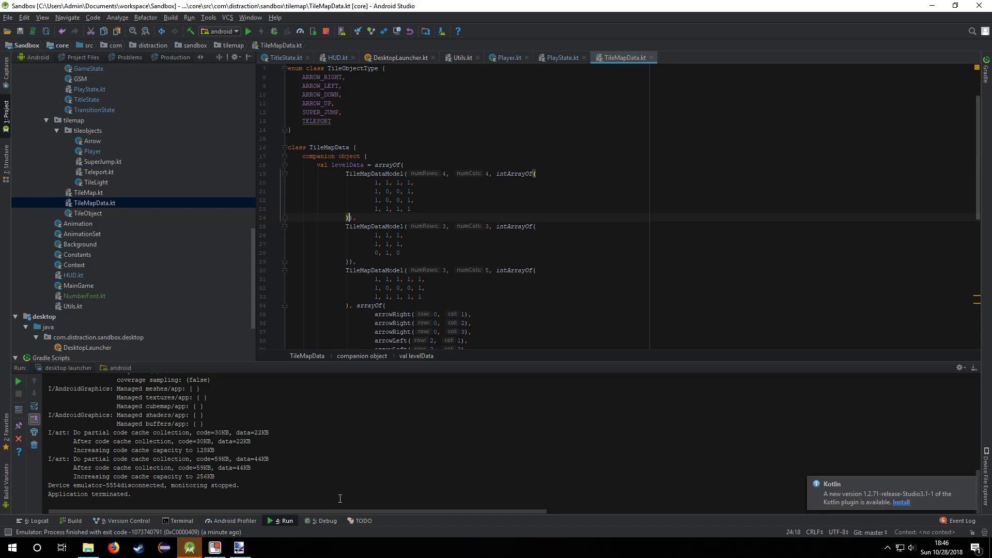
Choose the desktop launcher run configuration and run the game in its own window
left_click(235, 31)
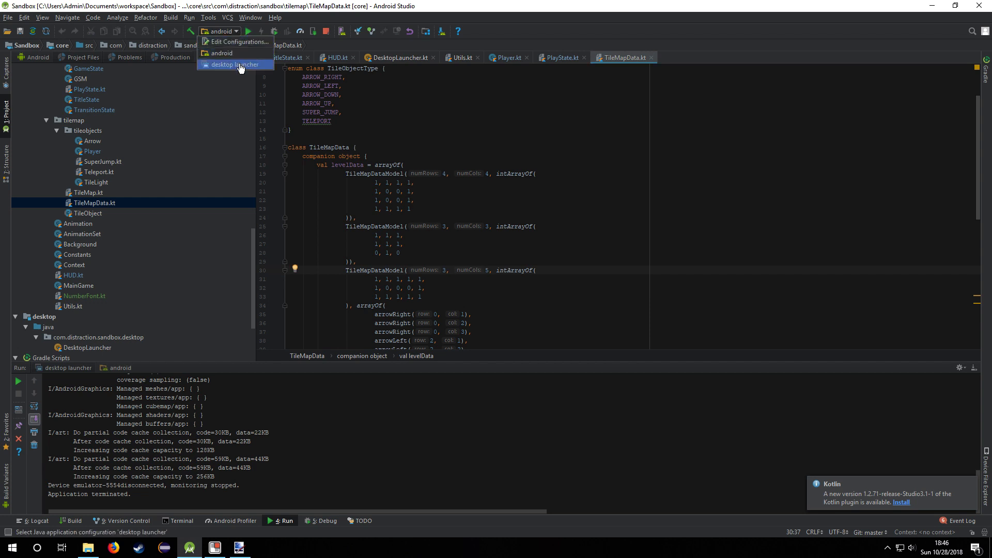
left_click(235, 64)
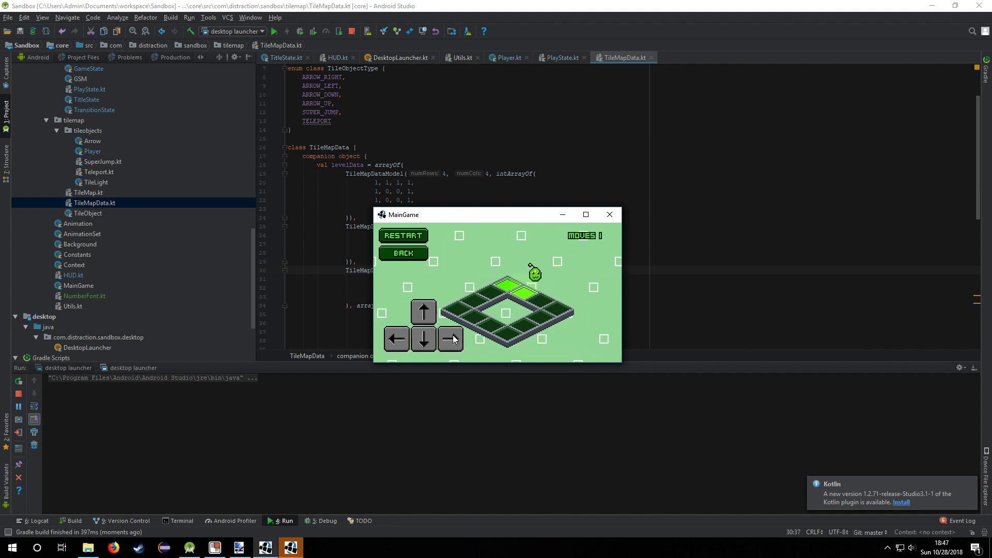
Clear the square and T-shaped levels in the MainGame window and step onto the arrow-tile level
left_click(451, 339)
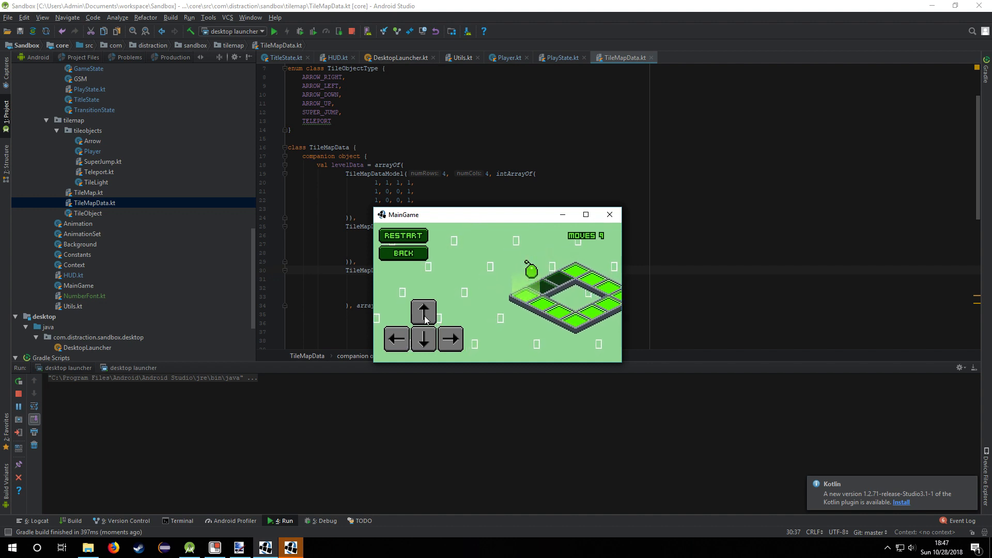
left_click(404, 235)
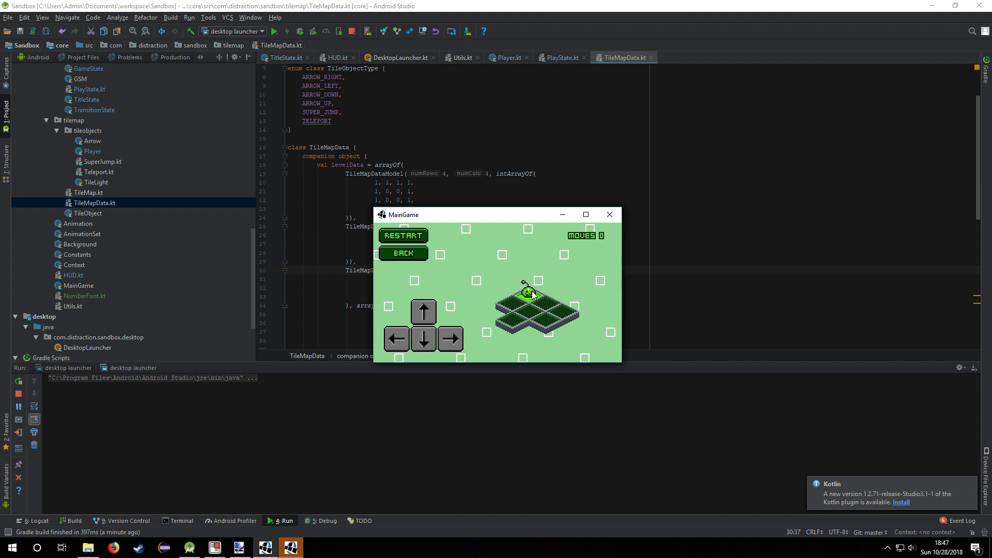
left_click(424, 311)
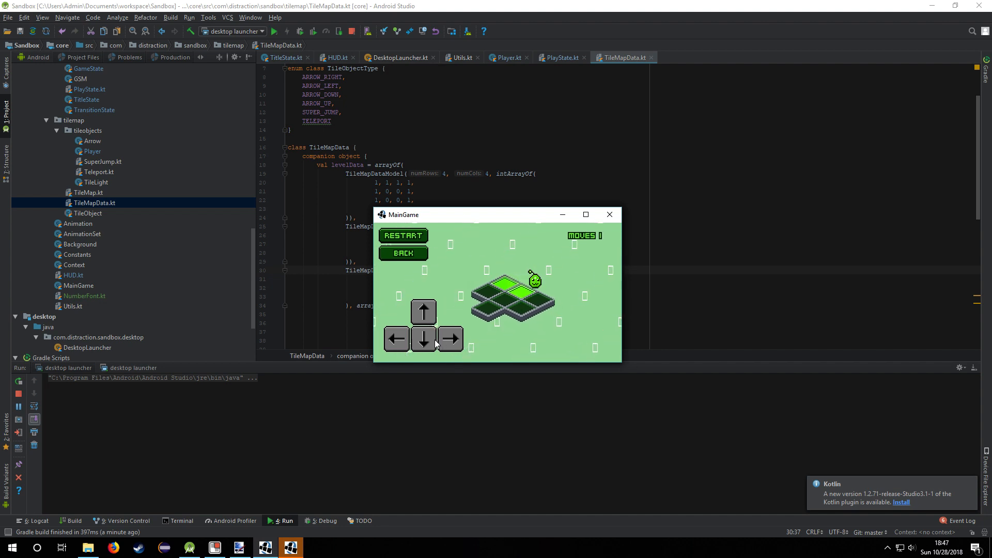
left_click(423, 311)
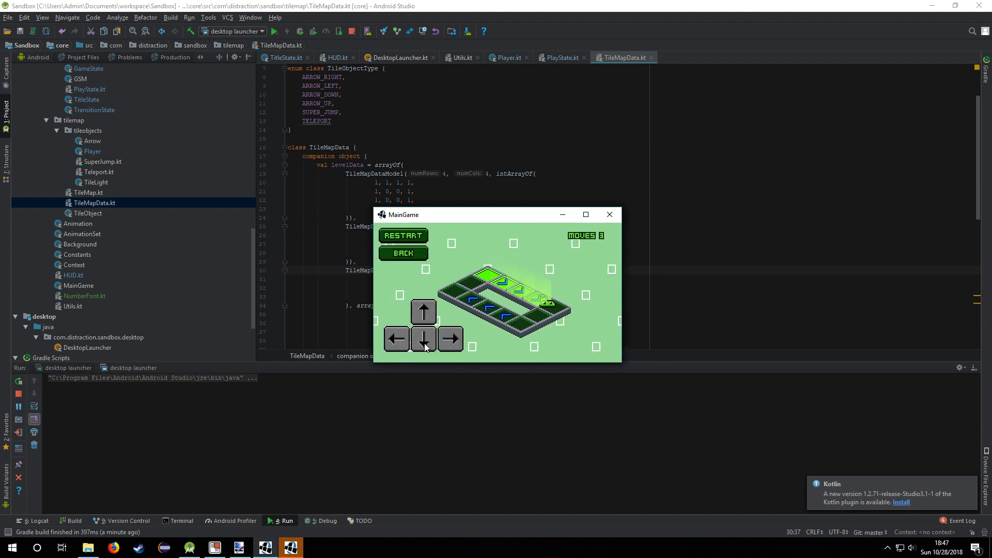
left_click(424, 338)
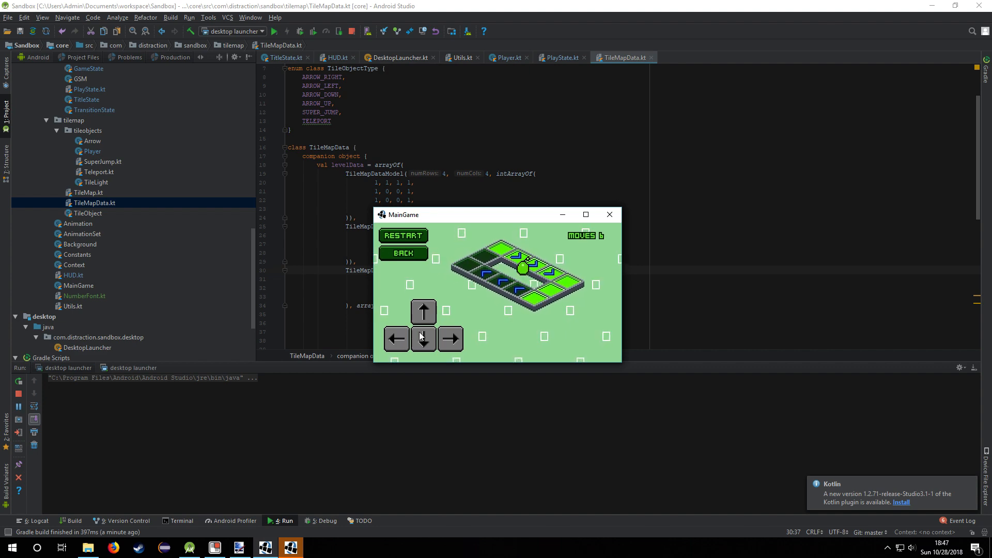